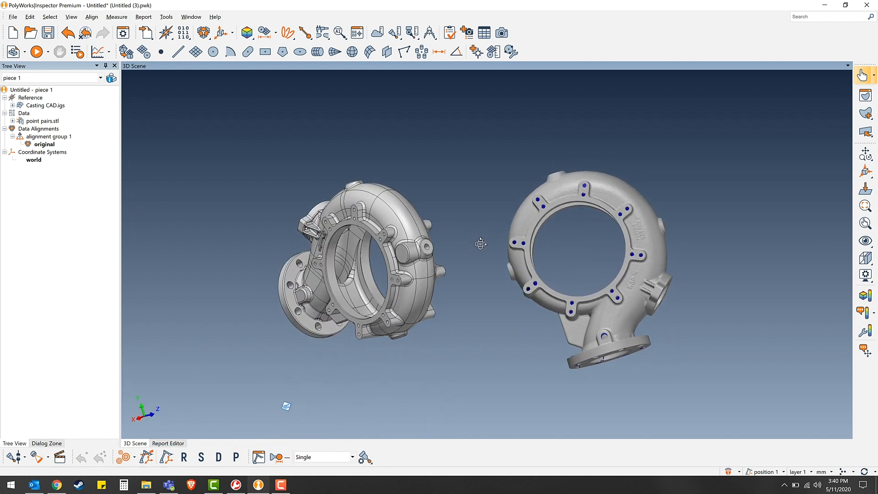
Step: Start Best-Fit Data to Reference Objects from the Align dropdown, opening Point Pairs Alignment
left_click_drag(482, 244, 436, 321)
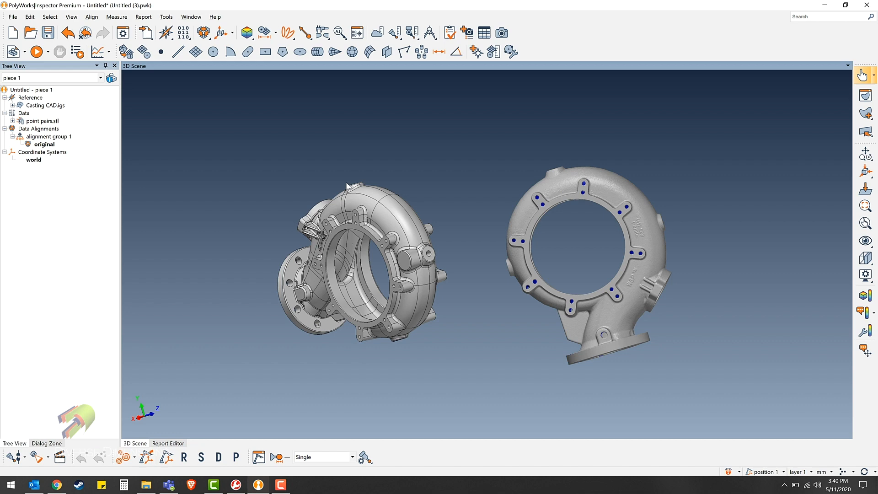
mouse_move(670, 328)
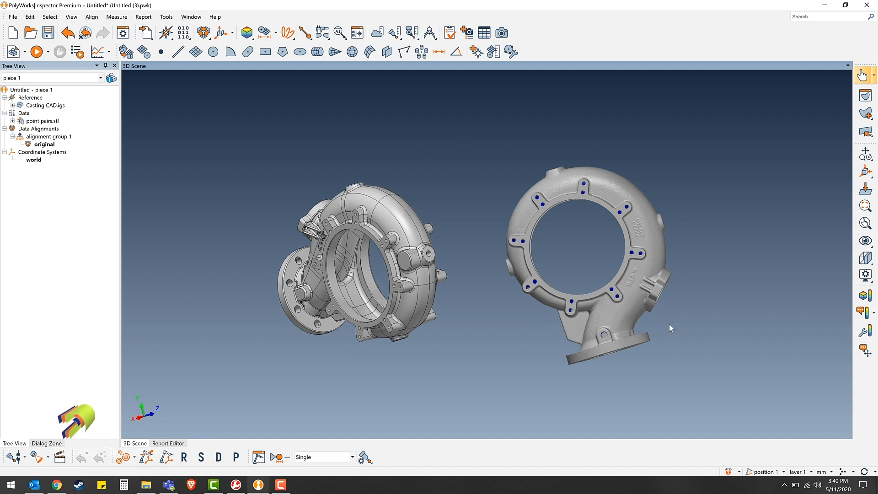
mouse_move(583, 230)
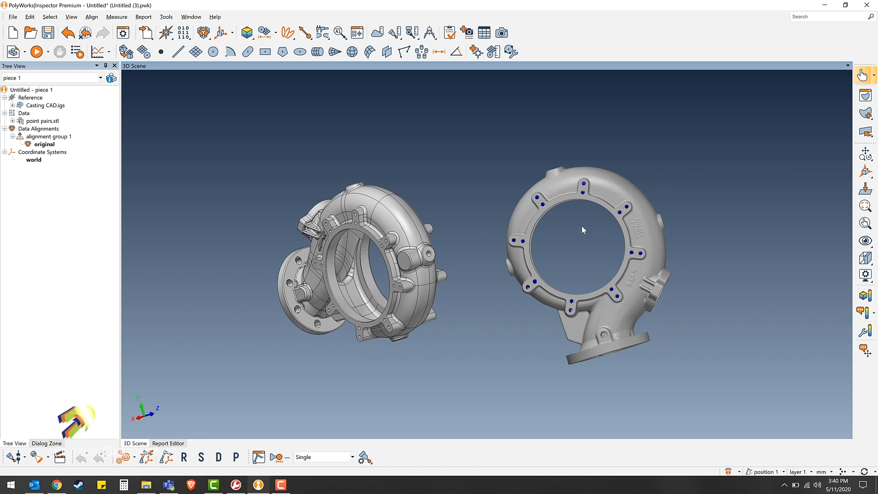
mouse_move(221, 52)
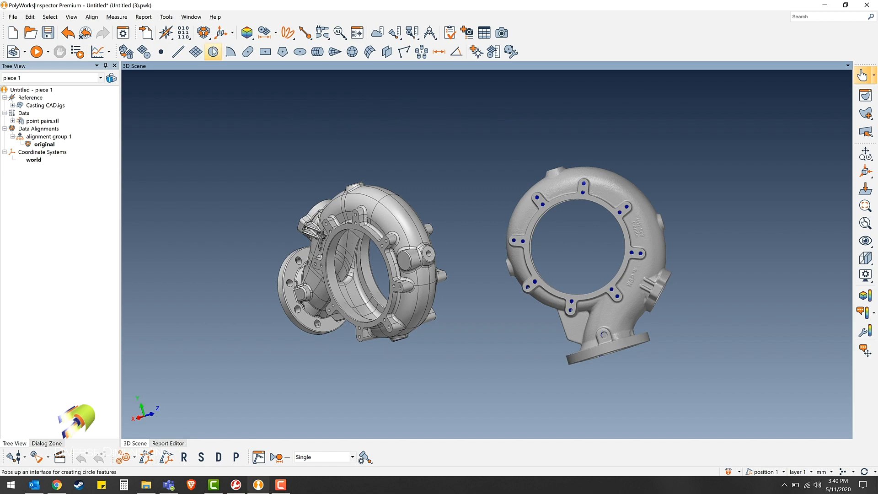
left_click(227, 37)
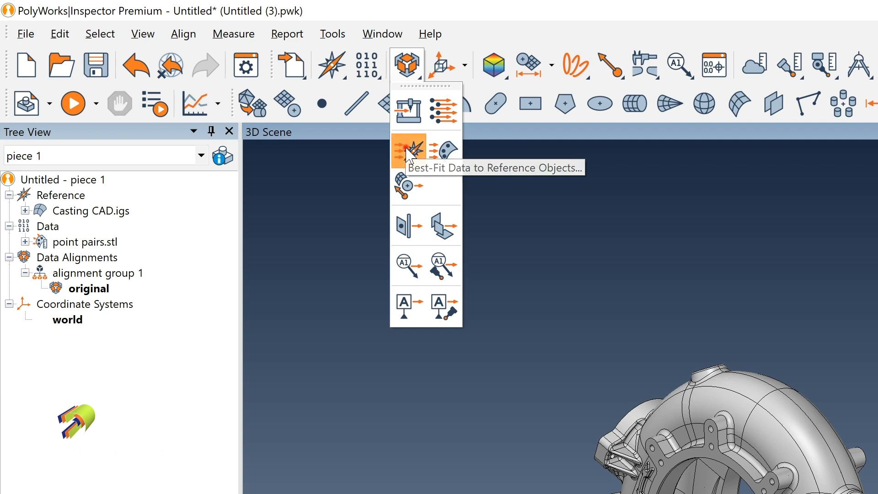
left_click(406, 150)
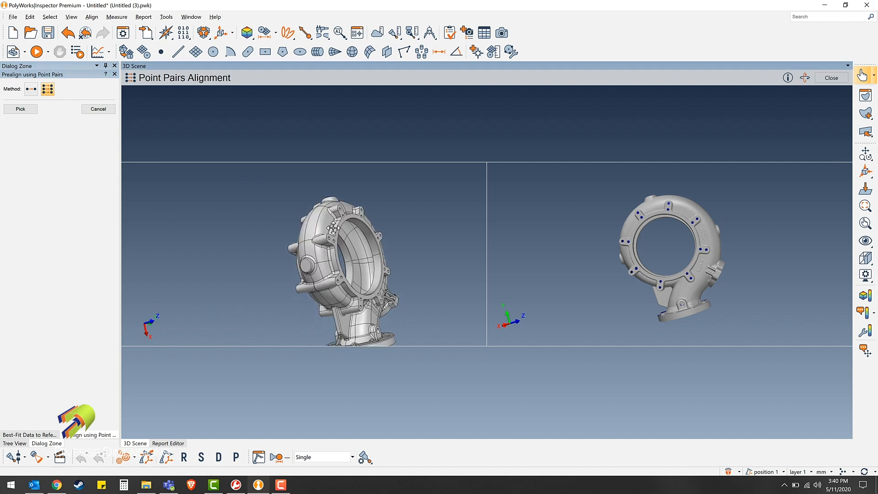
Step: Turn both casings to a matching front view and start picking point pairs
left_click_drag(336, 252, 308, 229)
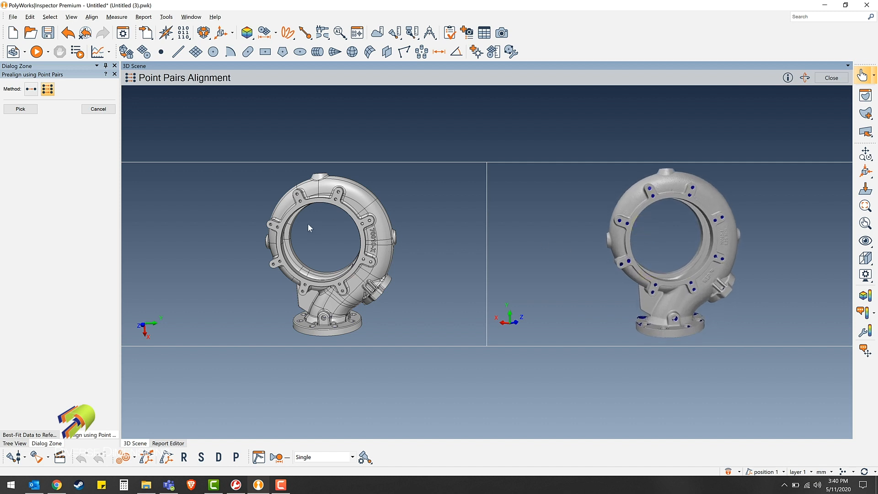
left_click(20, 109)
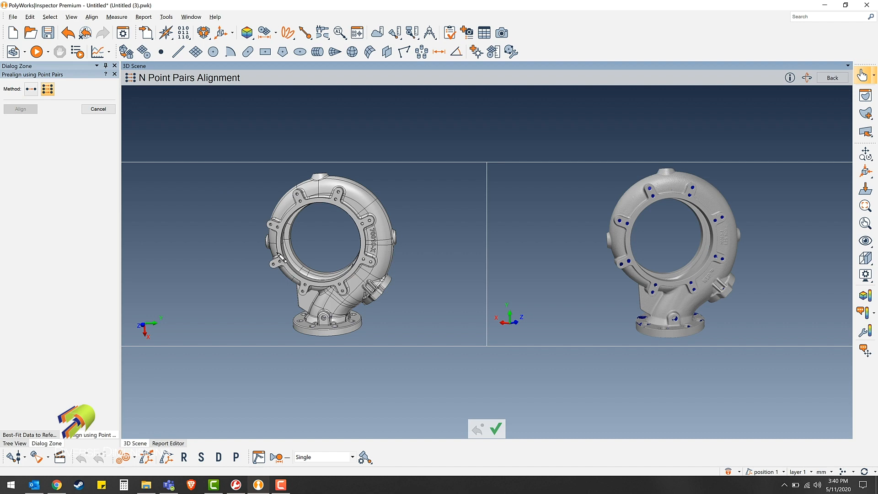
Step: Mark matching points on the CAD and scan, rotating toward the sides and bore
left_click(279, 246)
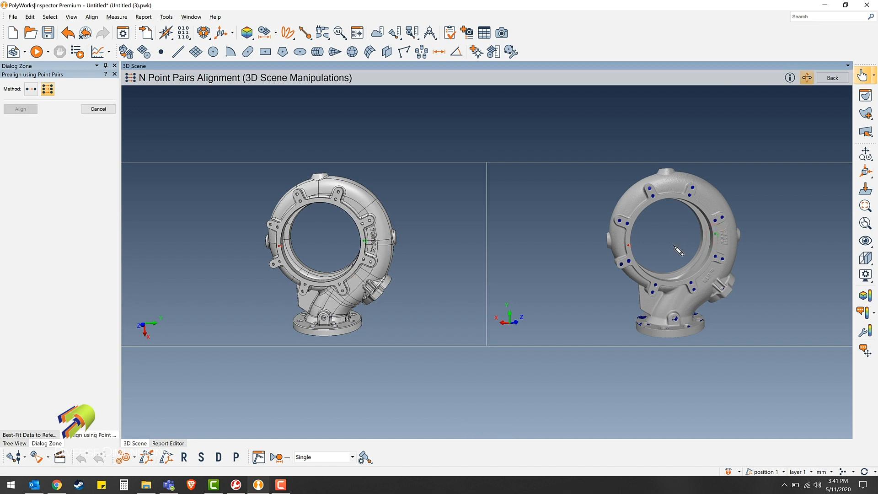
left_click_drag(677, 249, 643, 235)
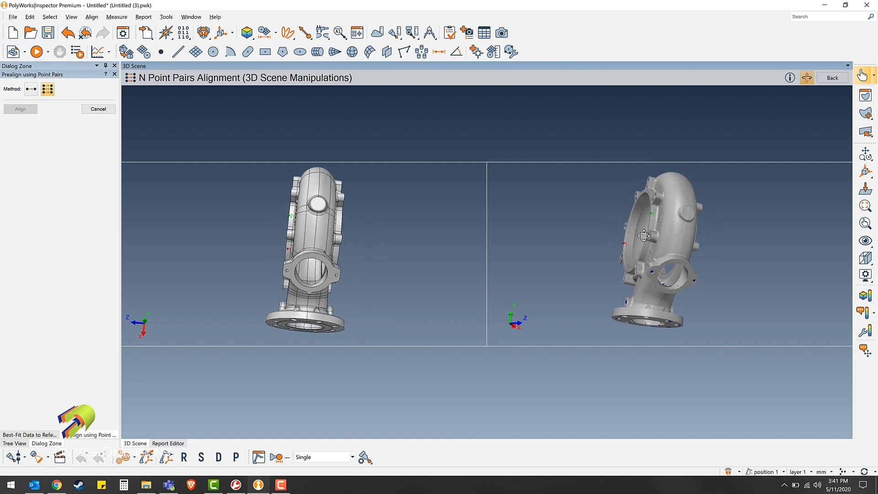
left_click(291, 269)
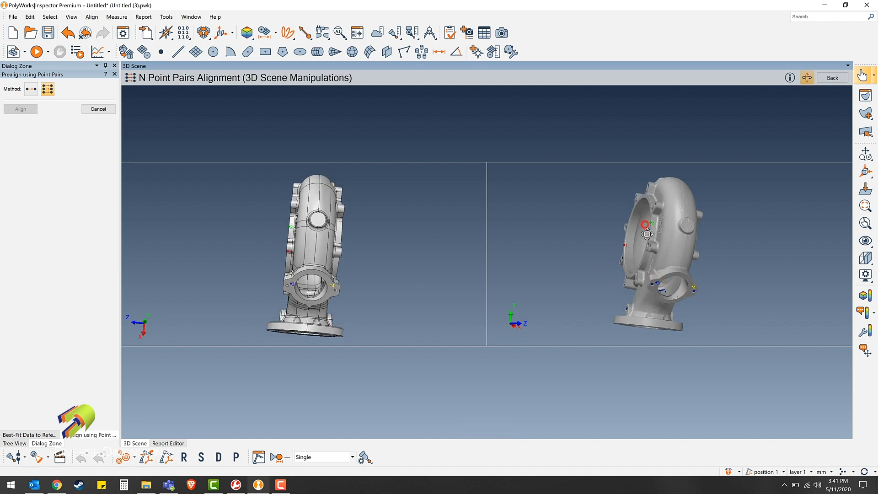
left_click_drag(646, 234, 661, 254)
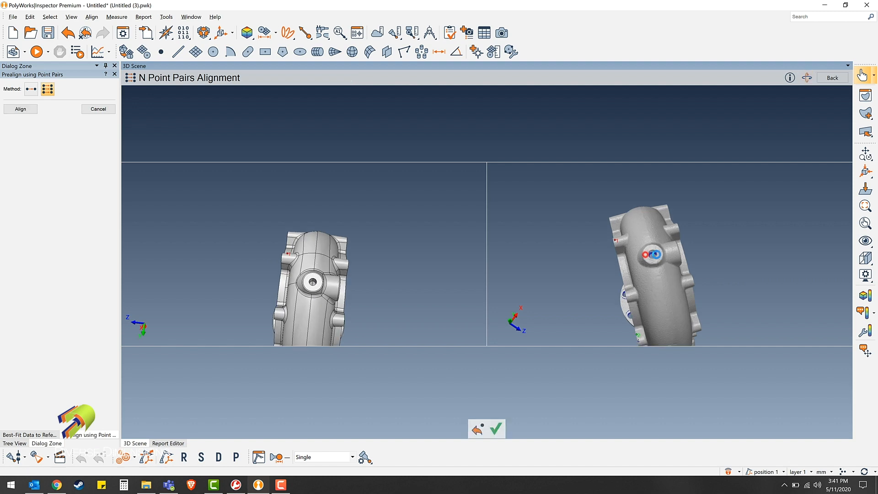
Step: Run Align to best-fit the scan onto the CAD using the picked pairs
left_click(312, 282)
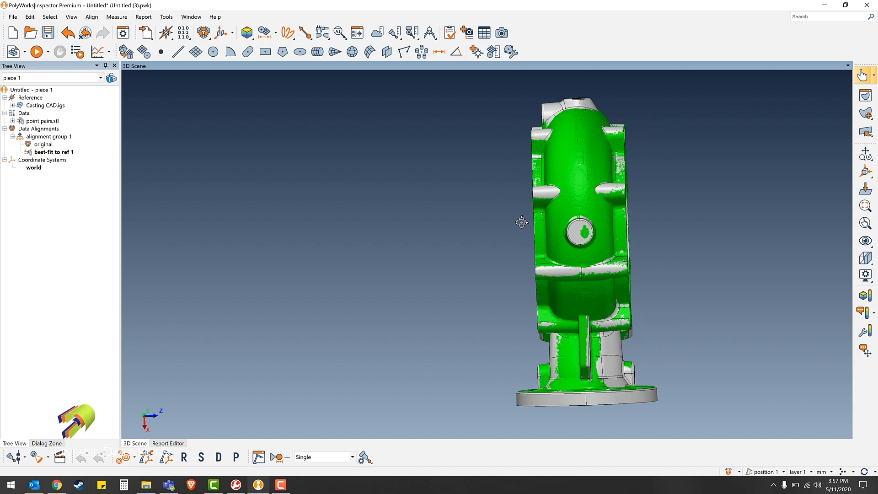
left_click_drag(521, 221, 548, 219)
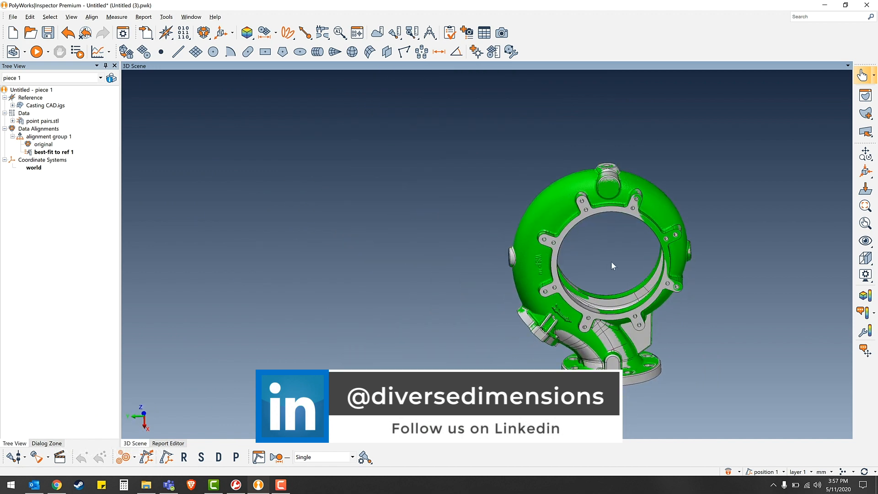
left_click_drag(612, 266, 512, 252)
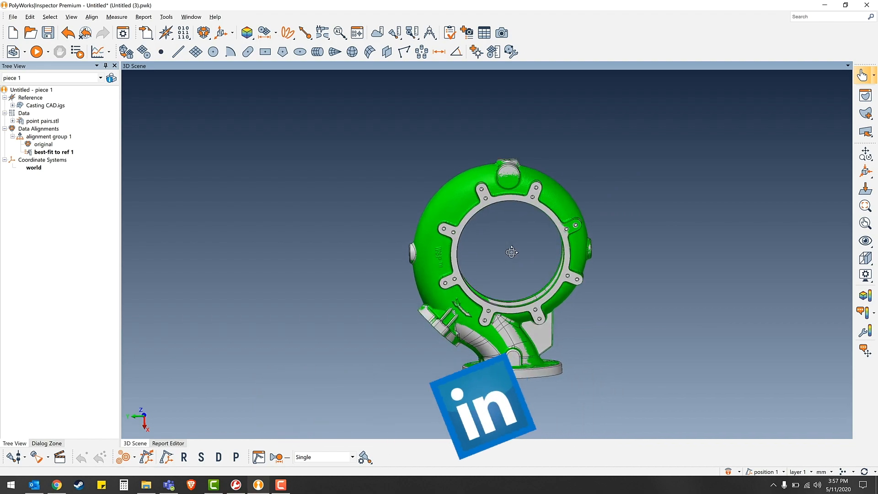